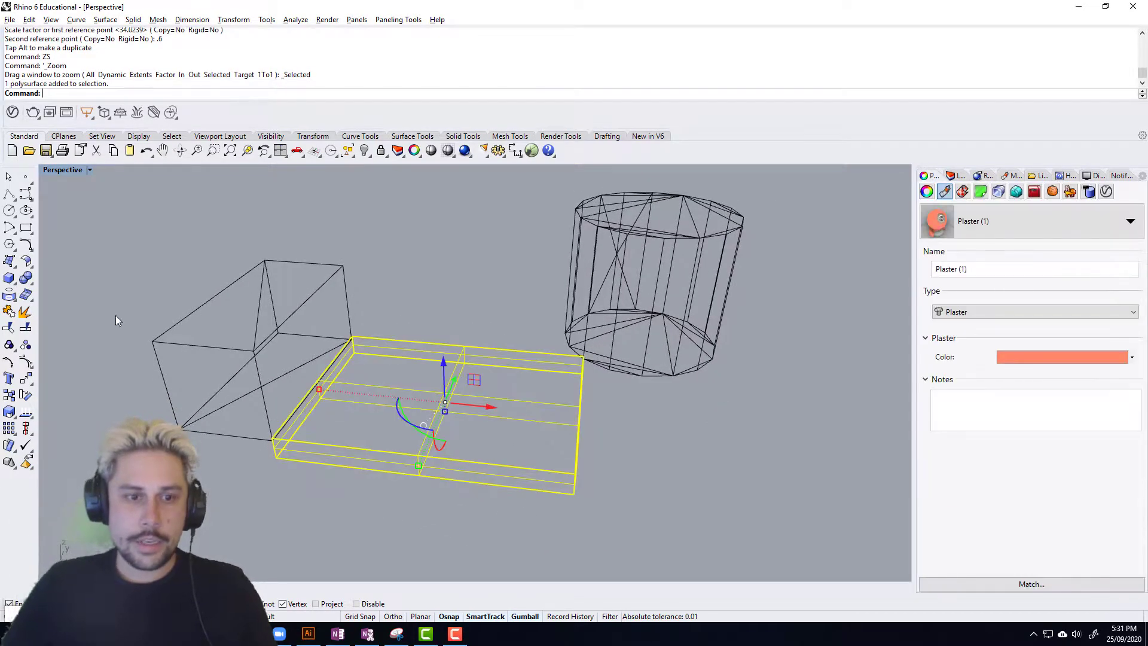
# Step: Set the Perspective viewport to Shaded display, then switch to the browser window
pyautogui.click(87, 169)
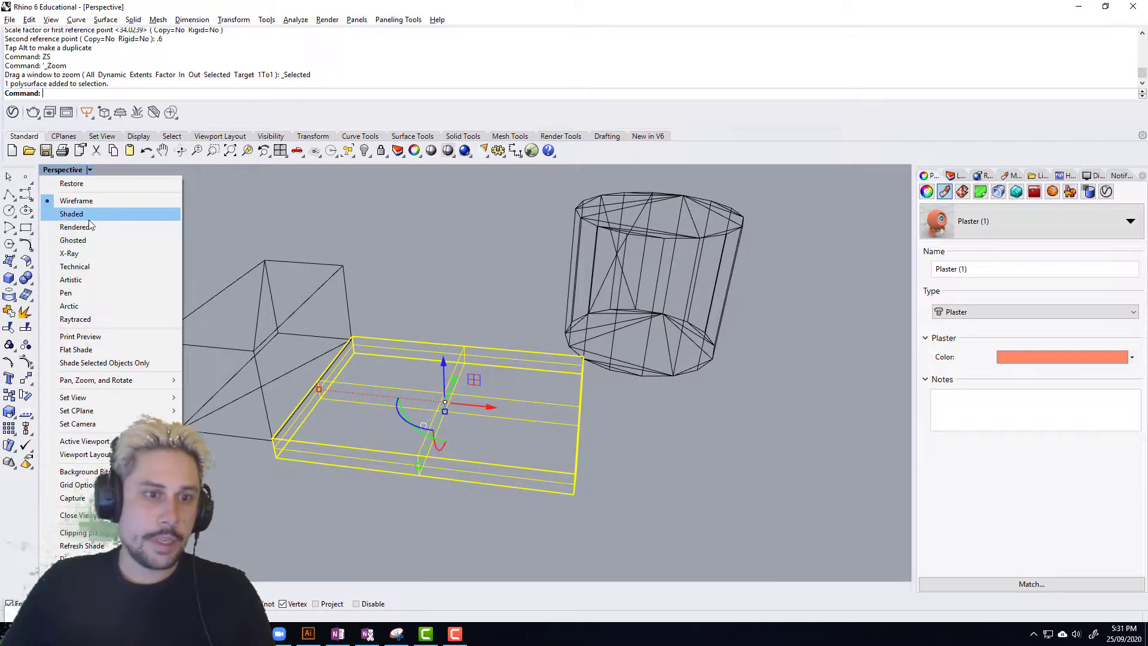
pyautogui.click(70, 212)
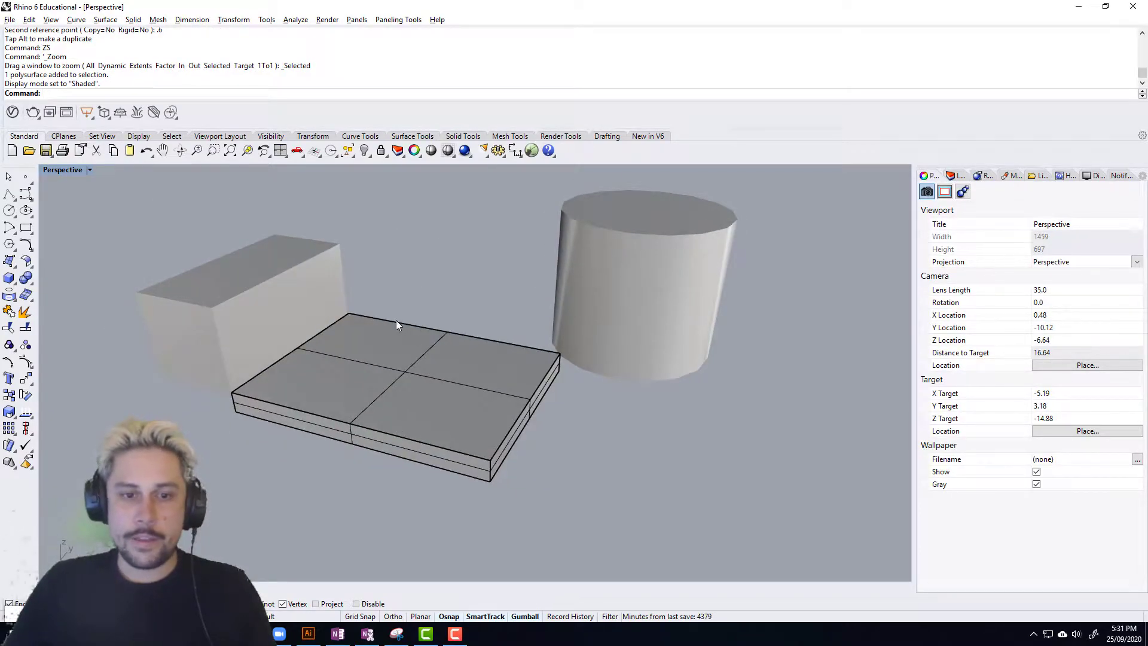
pyautogui.moveTo(350, 337)
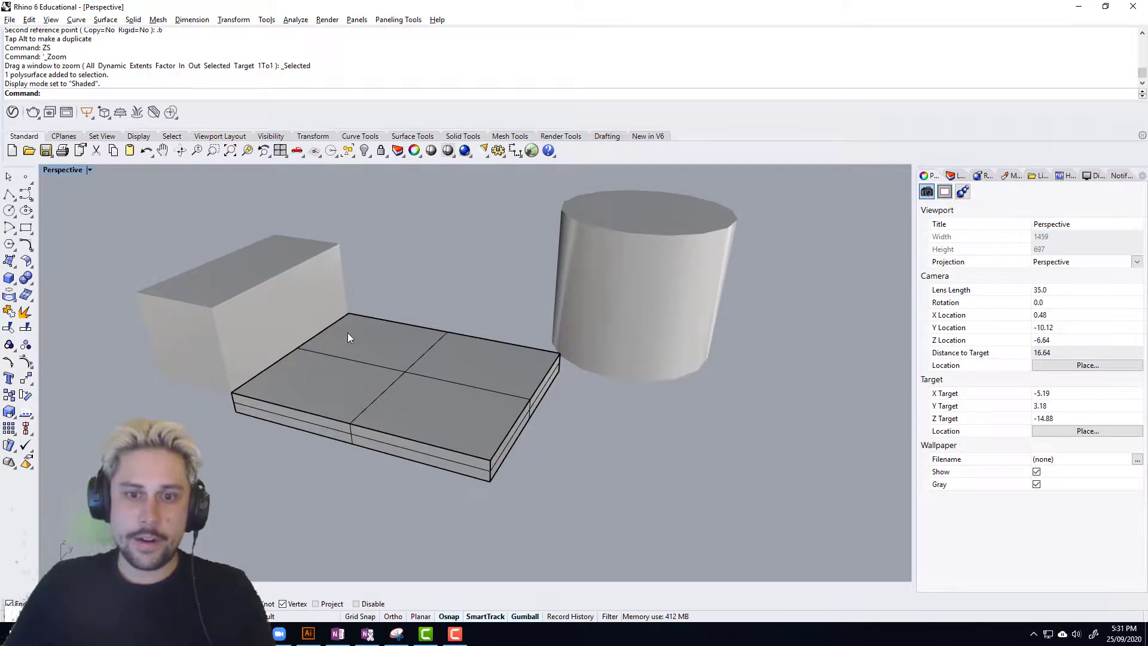
pyautogui.press('alt+tab')
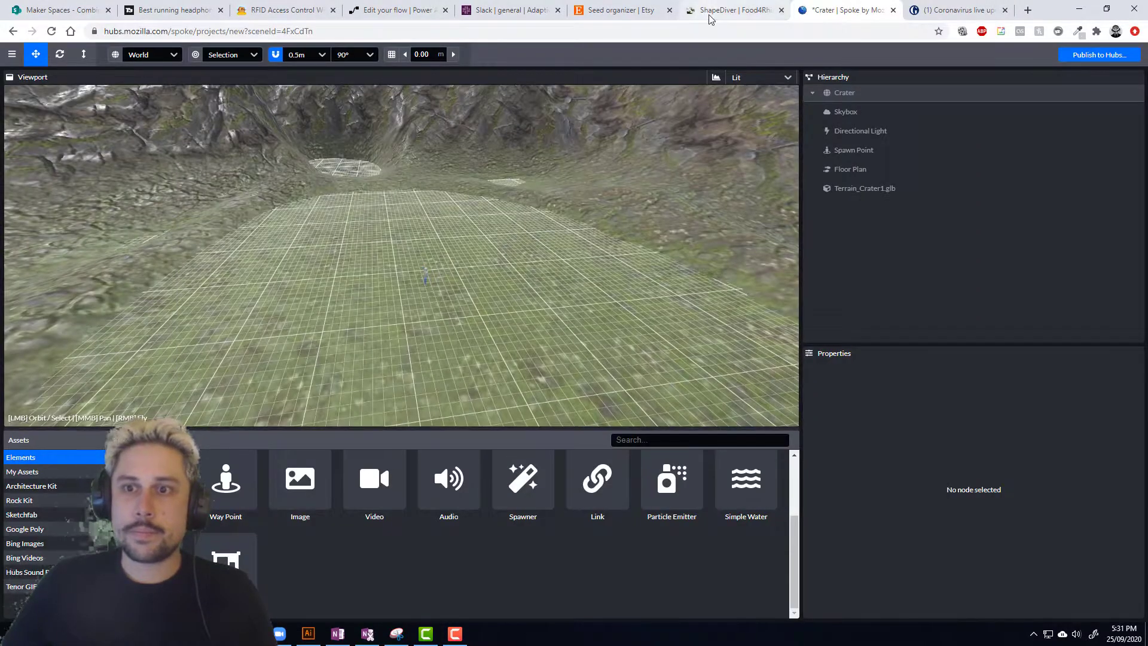
# Step: Review the ShapeDiver plugin page on Food4Rhino down to its Downloads list
pyautogui.click(731, 10)
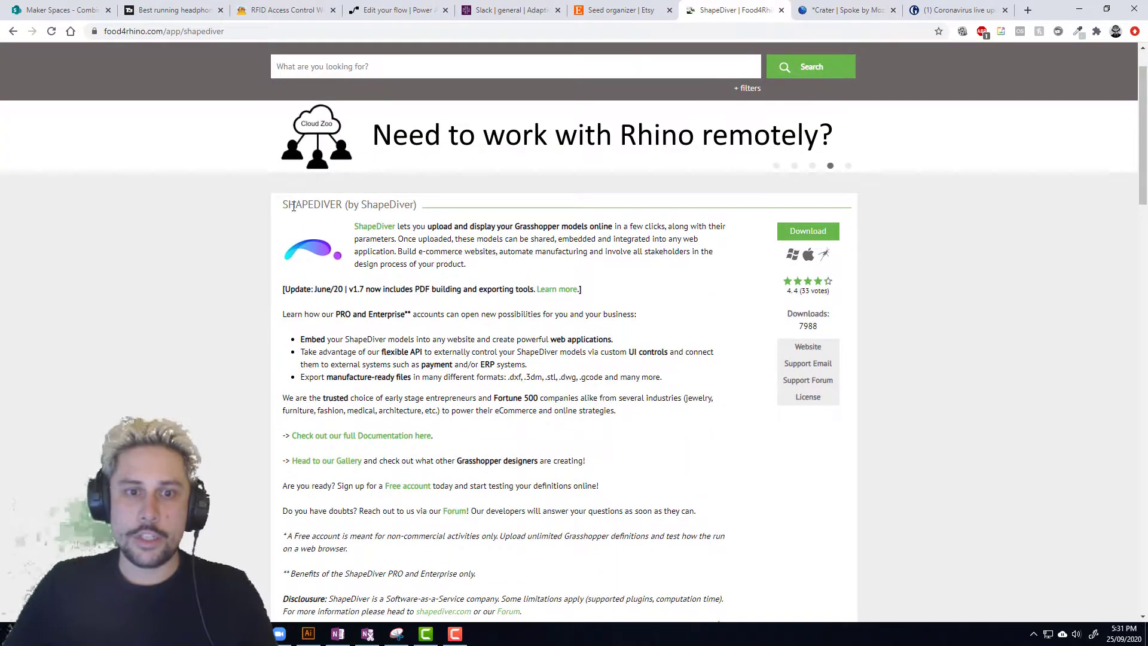
pyautogui.doubleClick(312, 205)
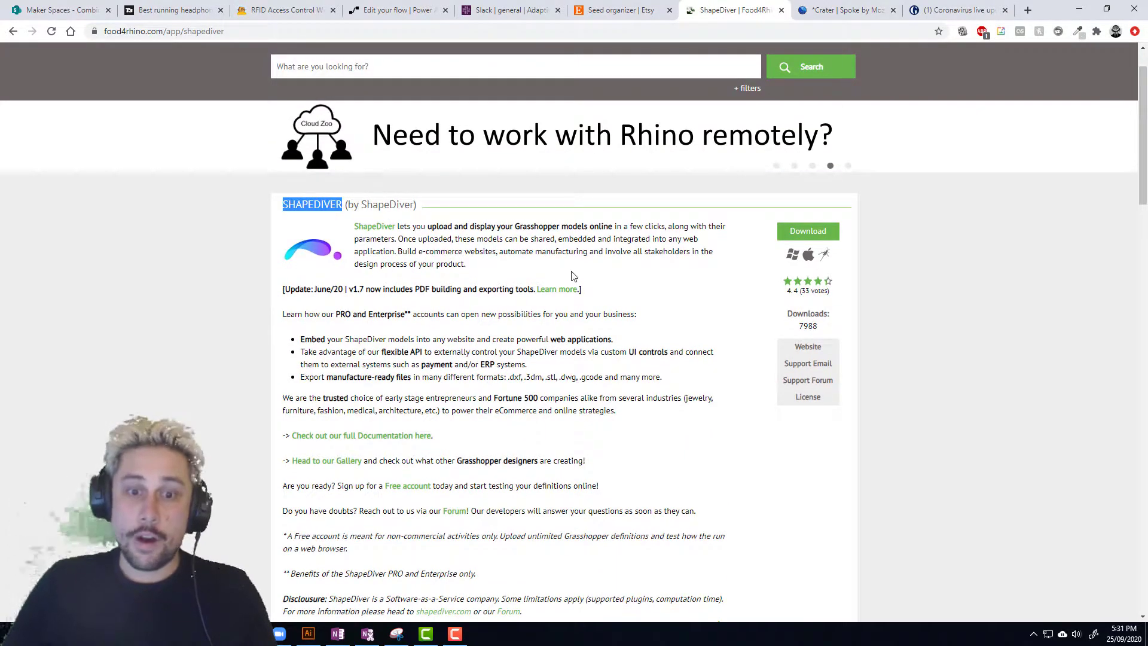
pyautogui.scroll(-3)
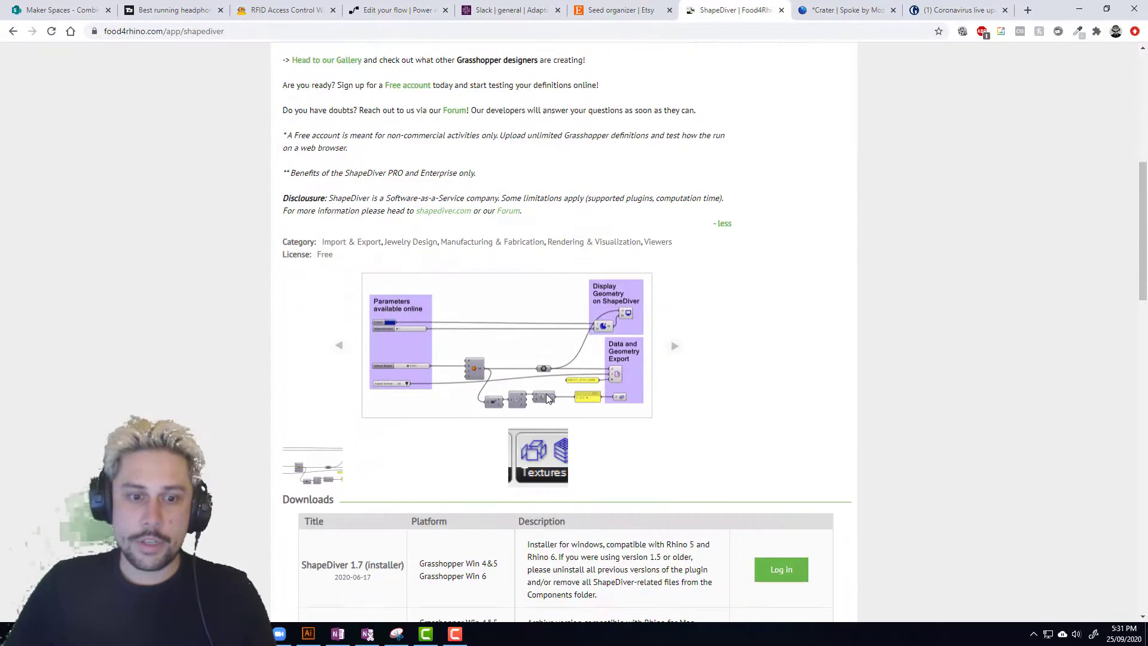
pyautogui.scroll(-3)
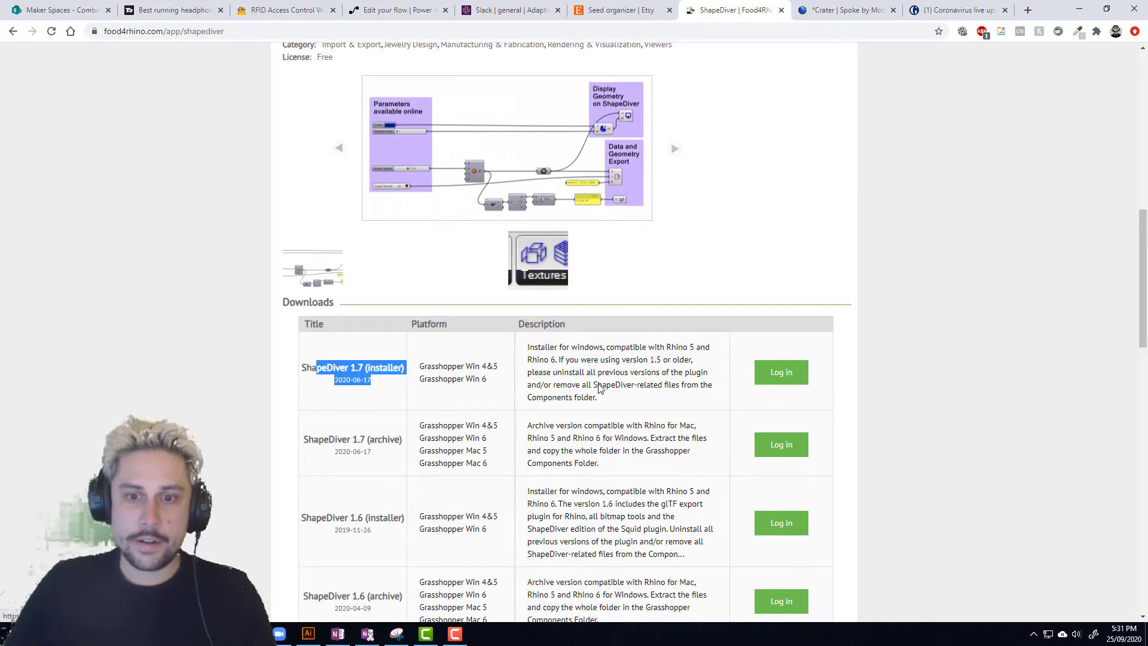
# Step: Return to the Rhino 6 model window
pyautogui.press('alt+tab')
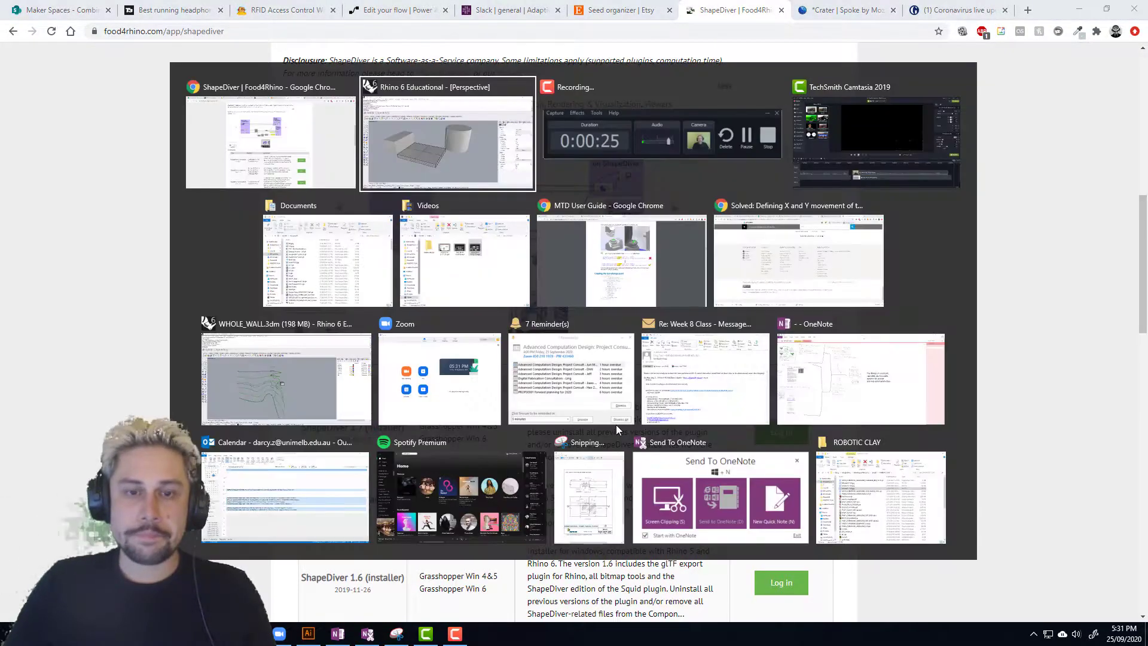
pyautogui.click(446, 135)
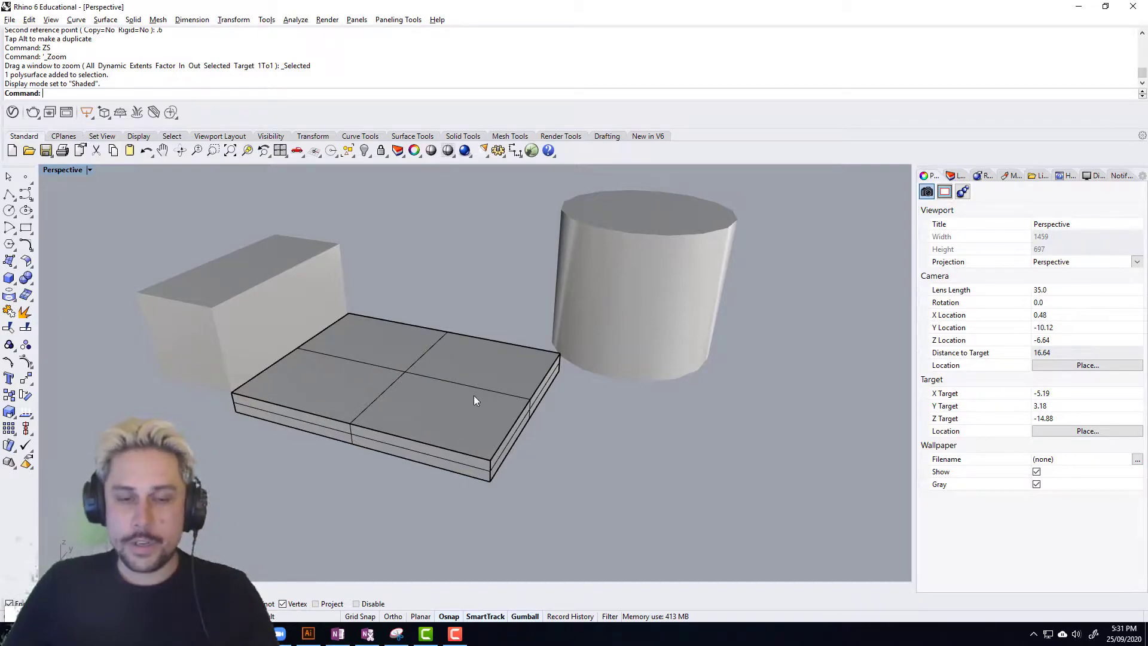
pyautogui.click(249, 292)
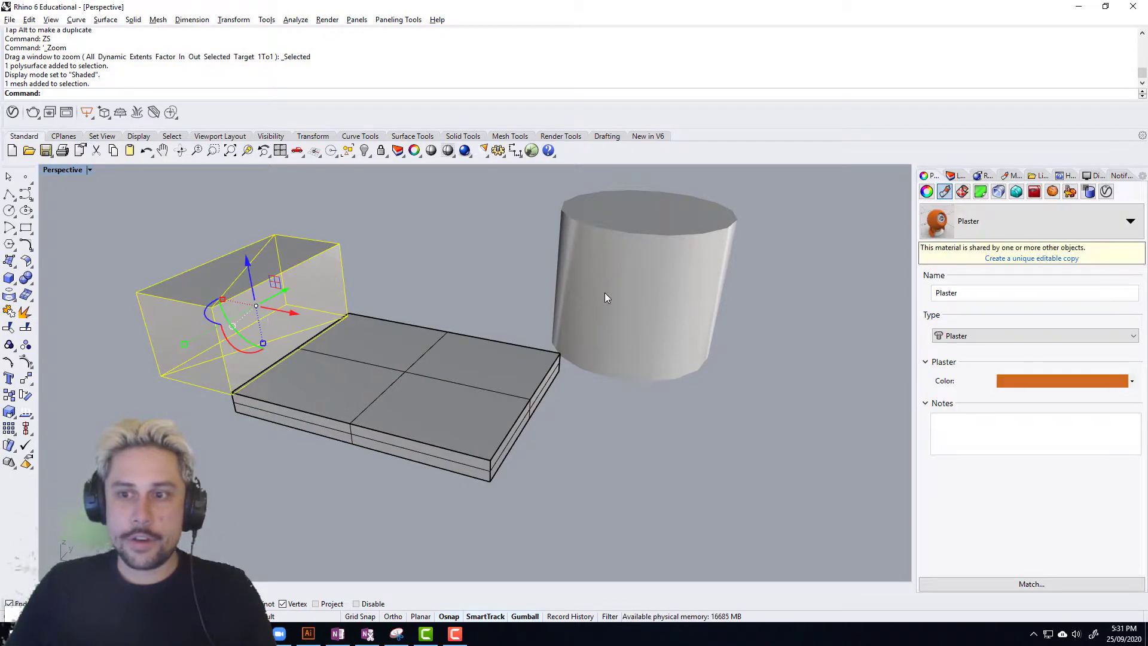
pyautogui.click(644, 286)
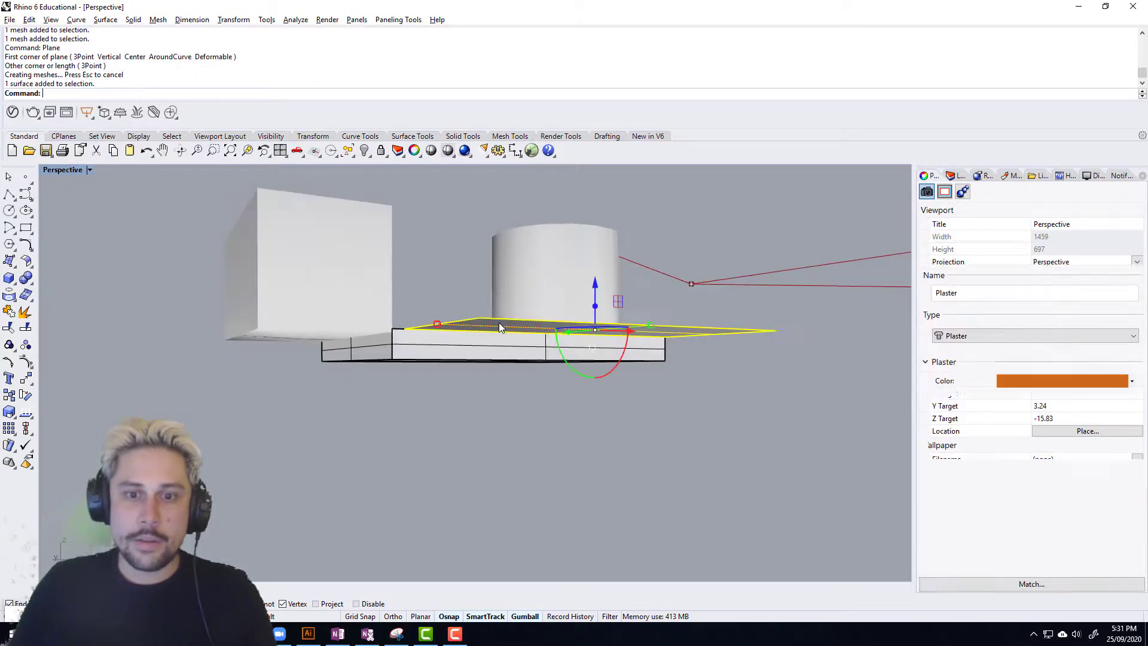
pyautogui.press('Delete')
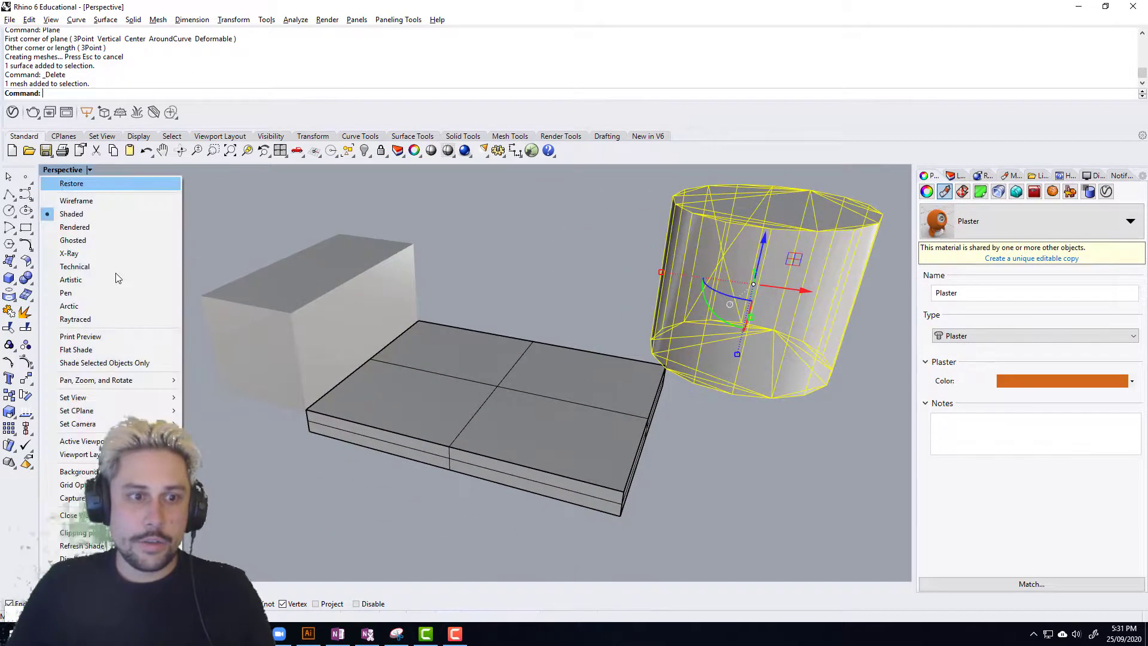
# Step: Show the scene in Arctic display and select the flat slab for material editing
pyautogui.click(69, 305)
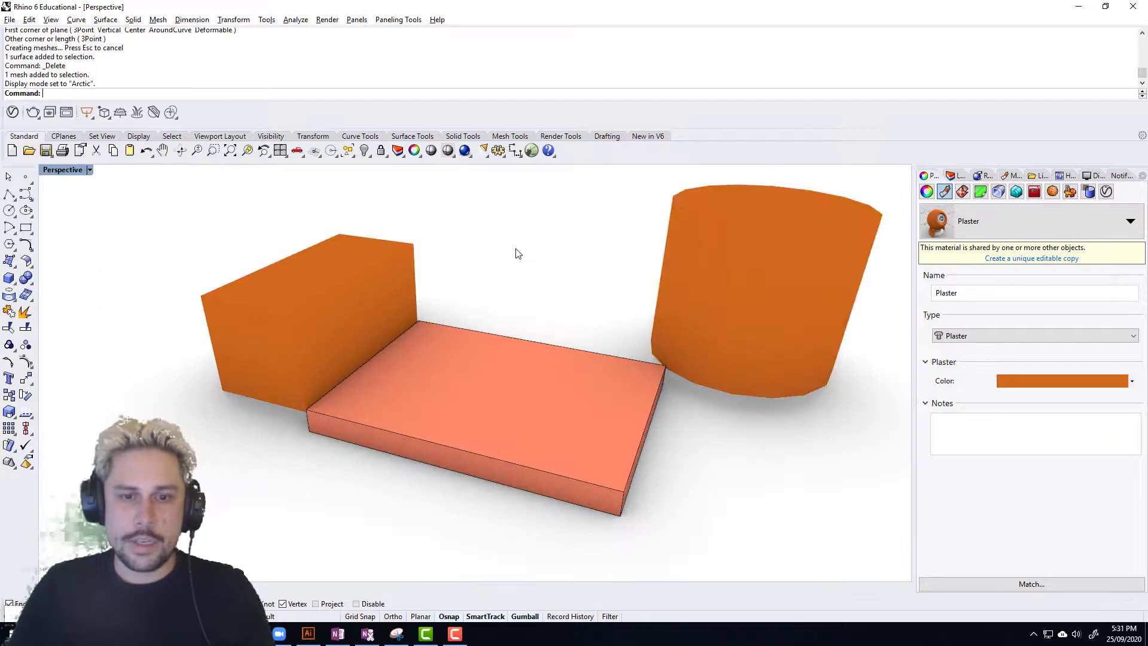
pyautogui.click(476, 403)
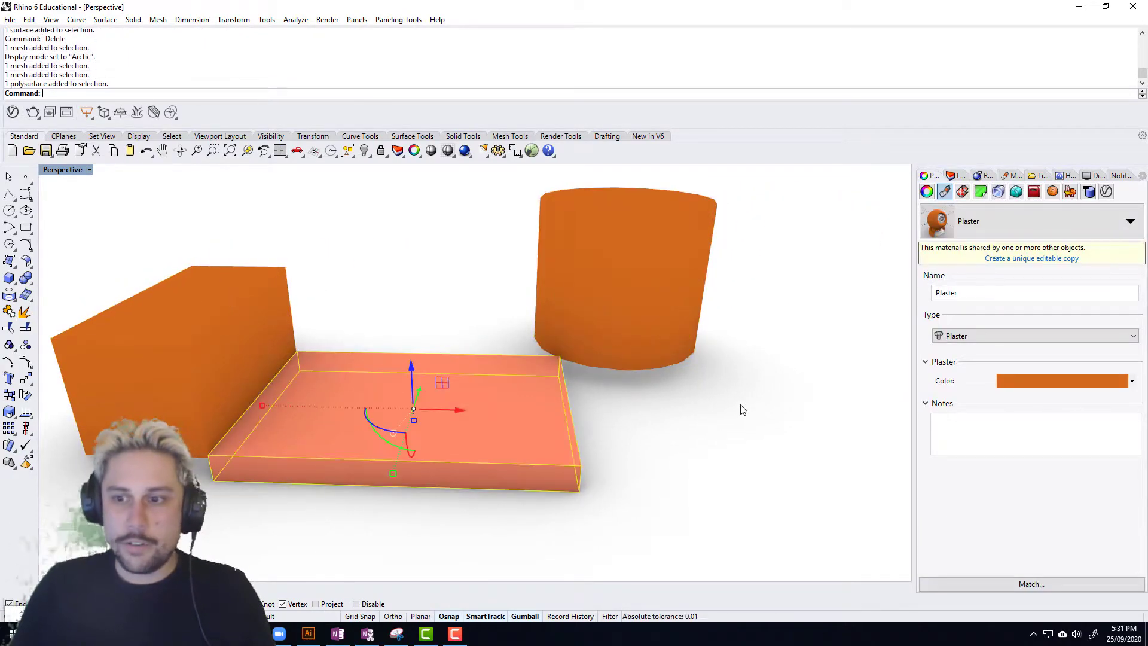
pyautogui.click(1062, 380)
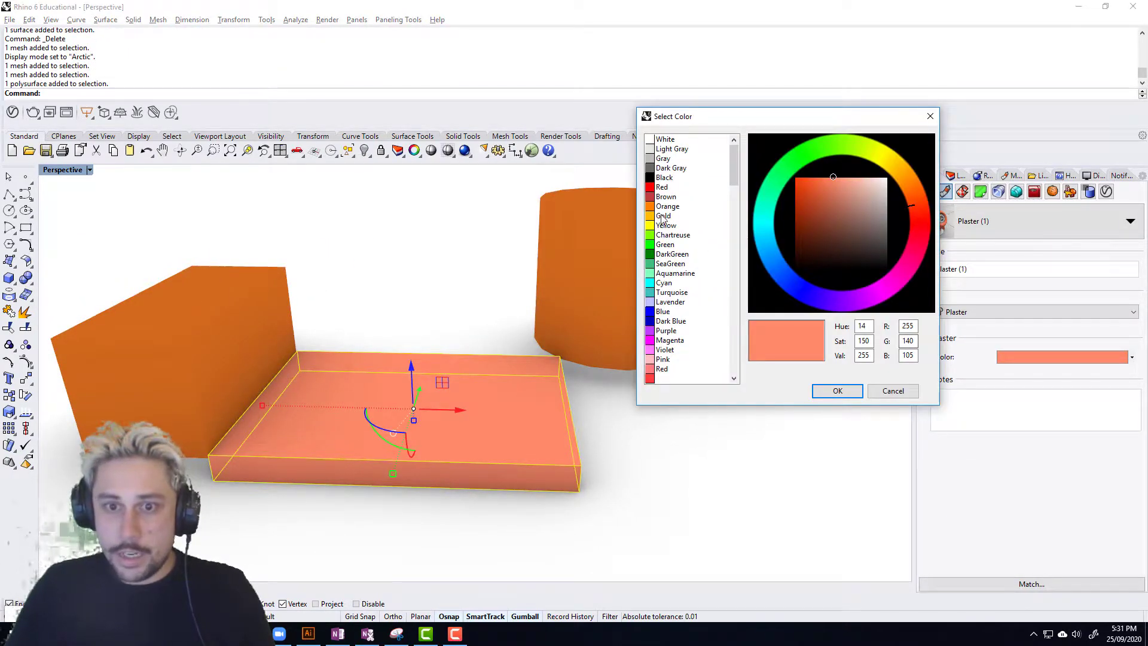
# Step: Give the slab's Plaster material a cyan colour and reselect the slab
pyautogui.click(663, 283)
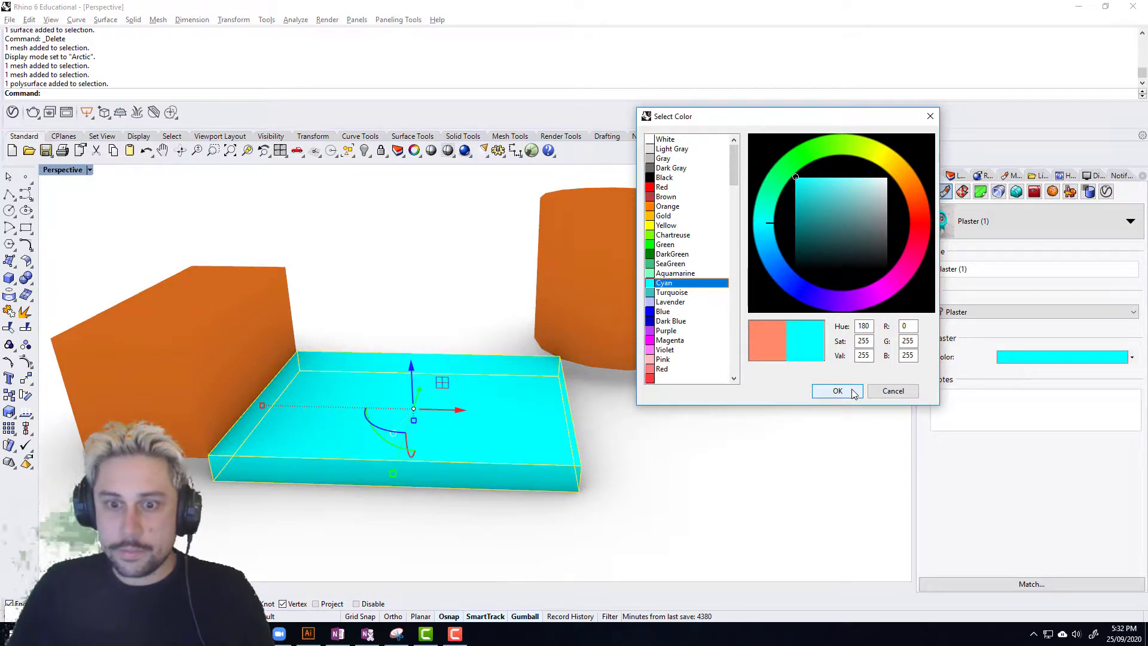
pyautogui.click(813, 183)
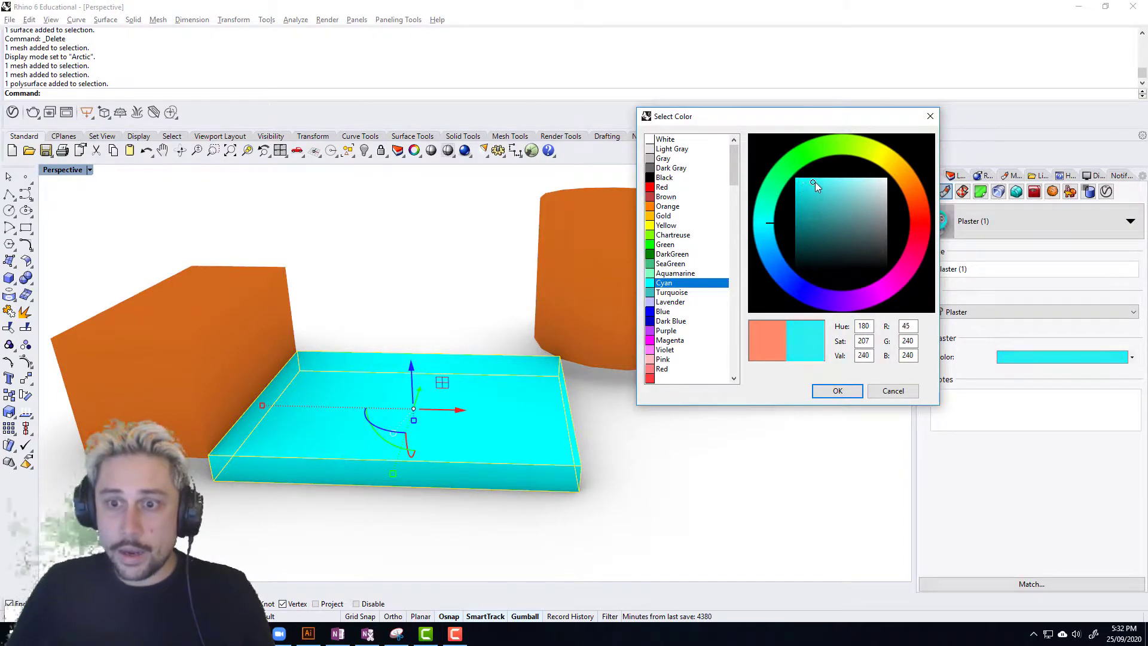
pyautogui.click(837, 389)
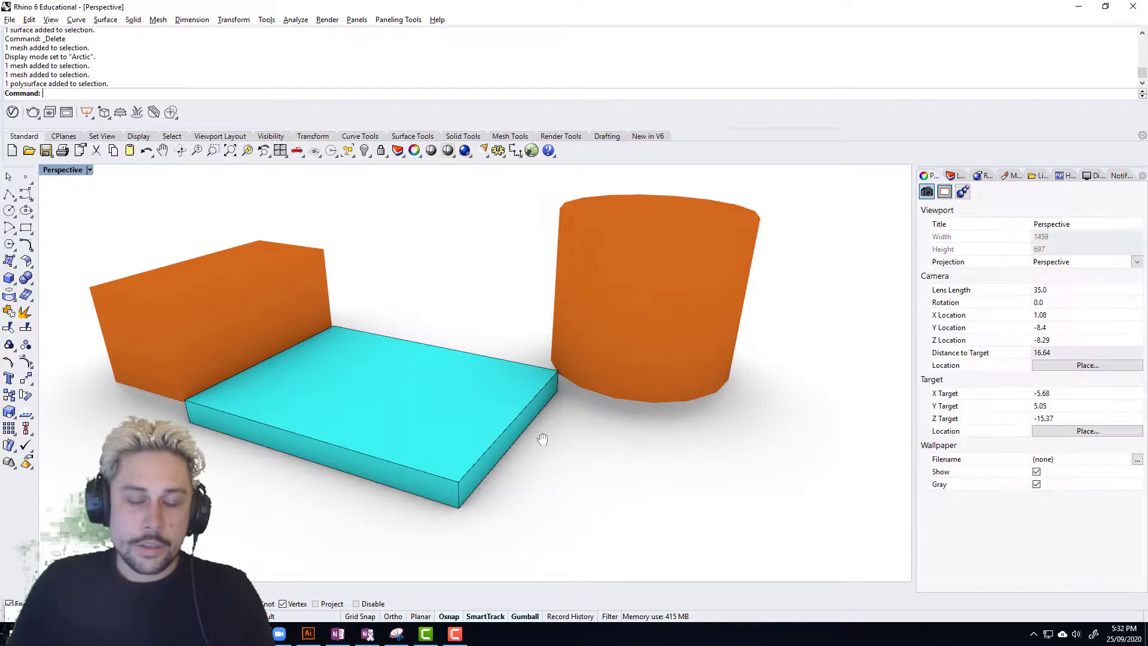
pyautogui.click(403, 395)
pyautogui.write('Mesh')
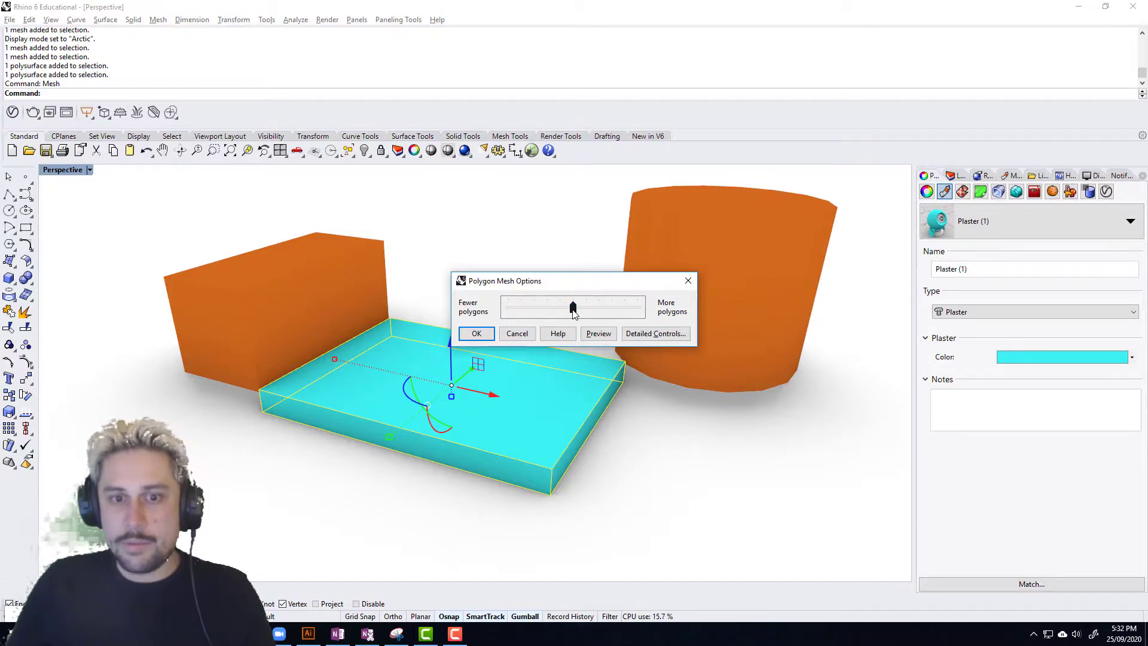
# Step: Mesh the slab at the chosen polygon density, producing a 24-point, 6-polygon mesh
pyautogui.click(476, 334)
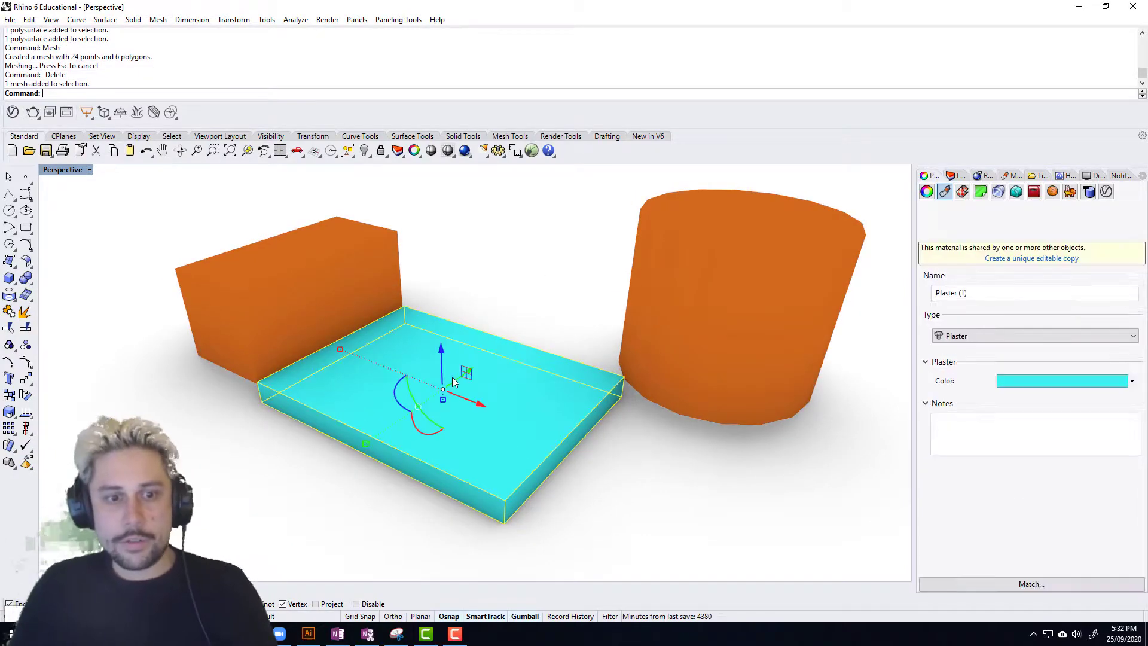
pyautogui.click(1031, 258)
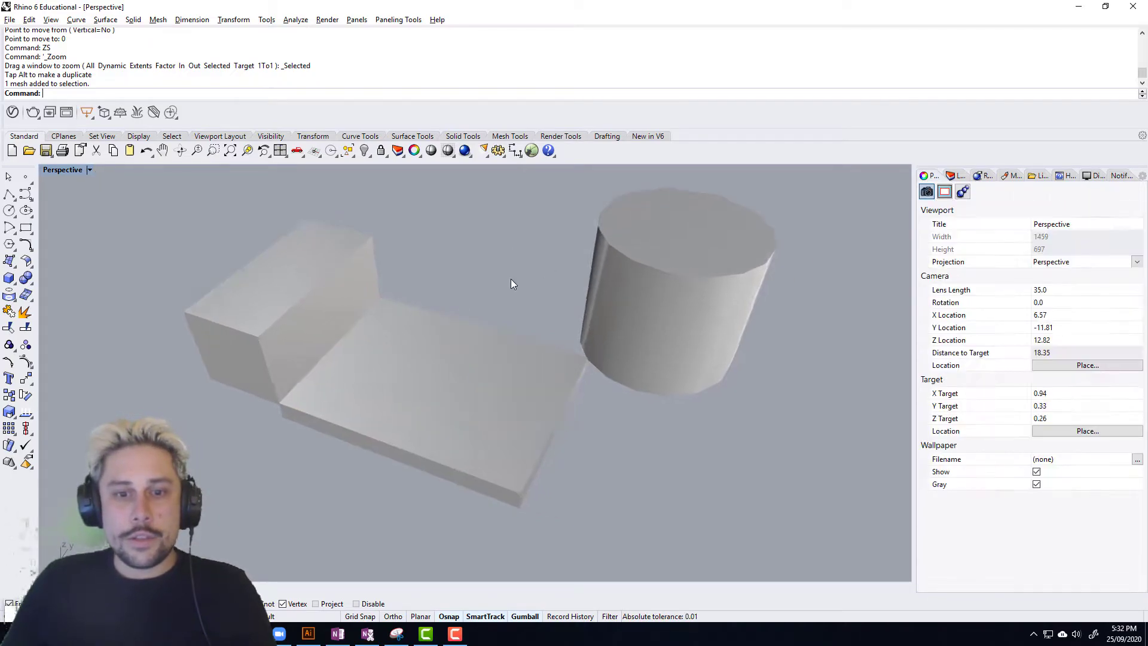
# Step: Enable Mesh Wires in the Shaded display settings of the viewport
pyautogui.click(90, 170)
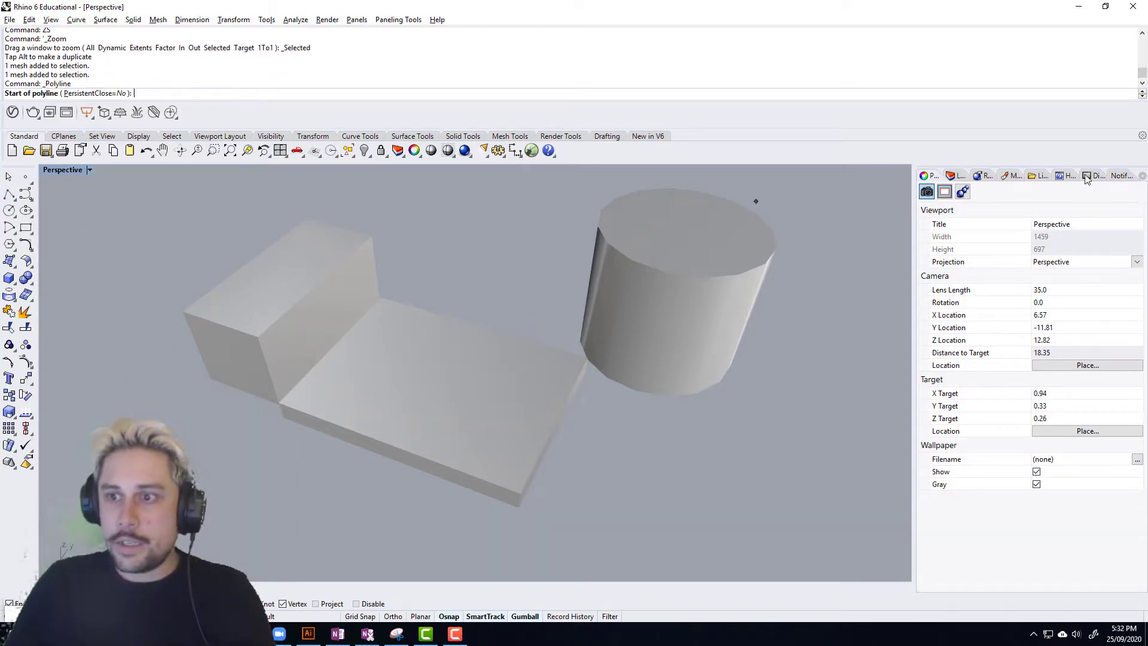
pyautogui.click(1095, 176)
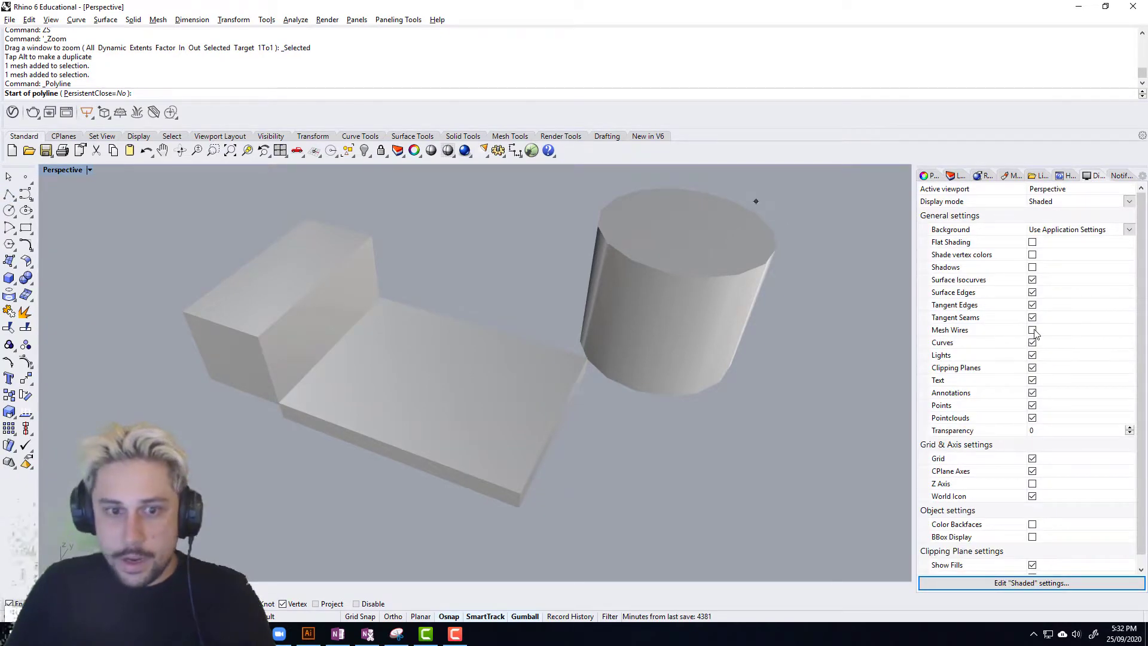
pyautogui.click(1031, 330)
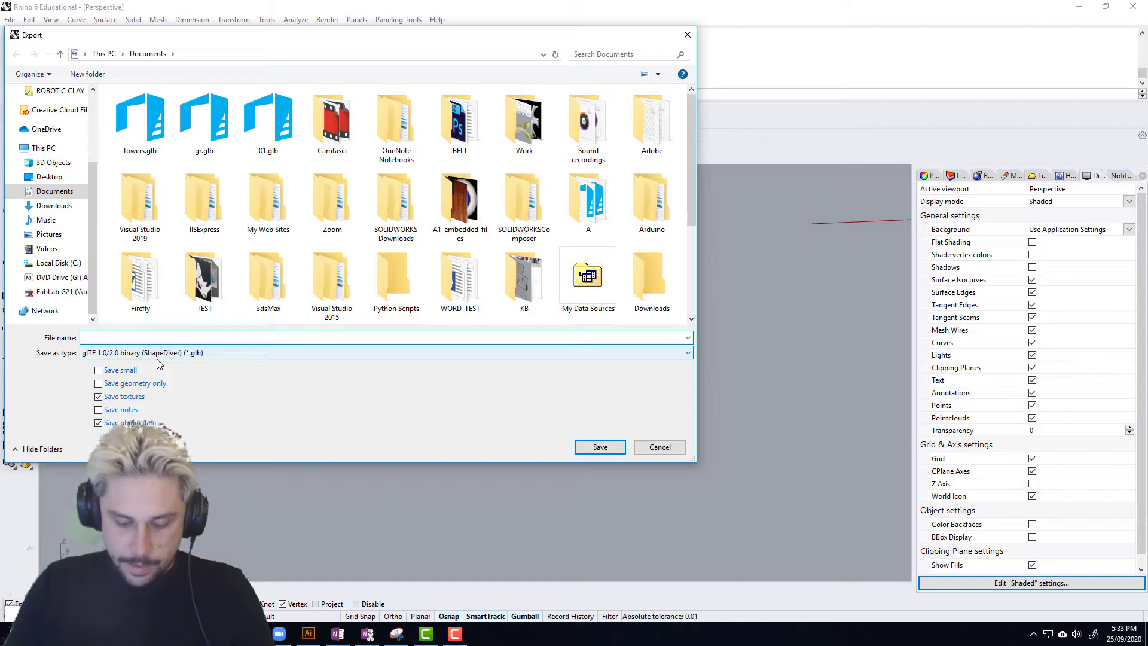
# Step: Name the glTF export HUBS_TODAY, then cancel the export without saving
pyautogui.write('HUBS_TODAY')
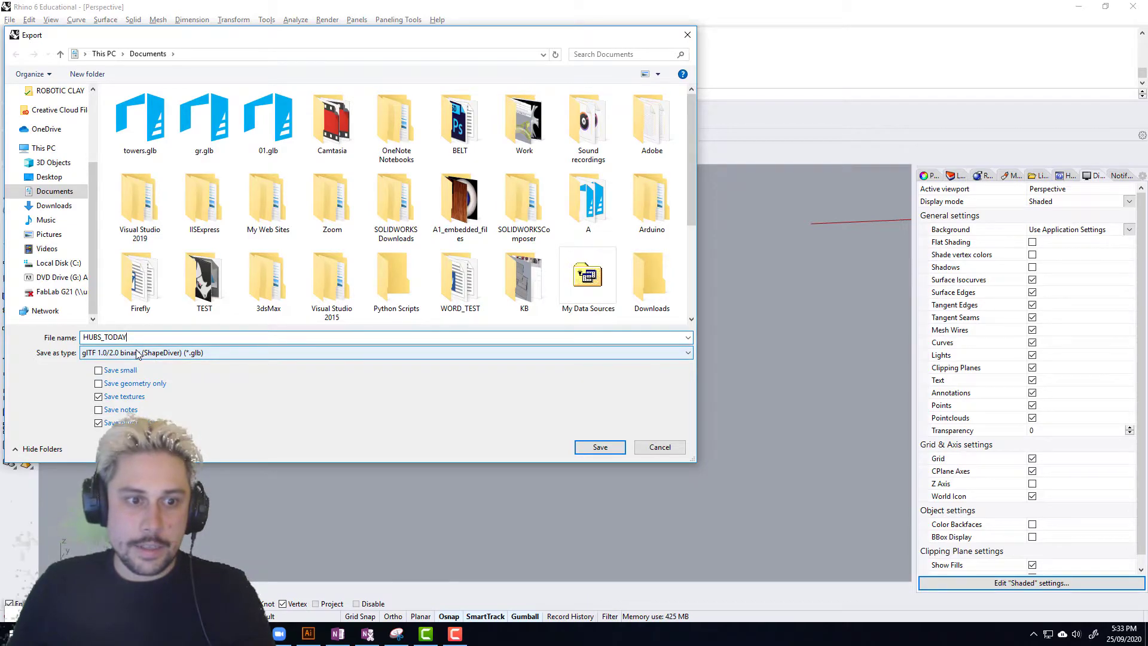
pyautogui.click(384, 352)
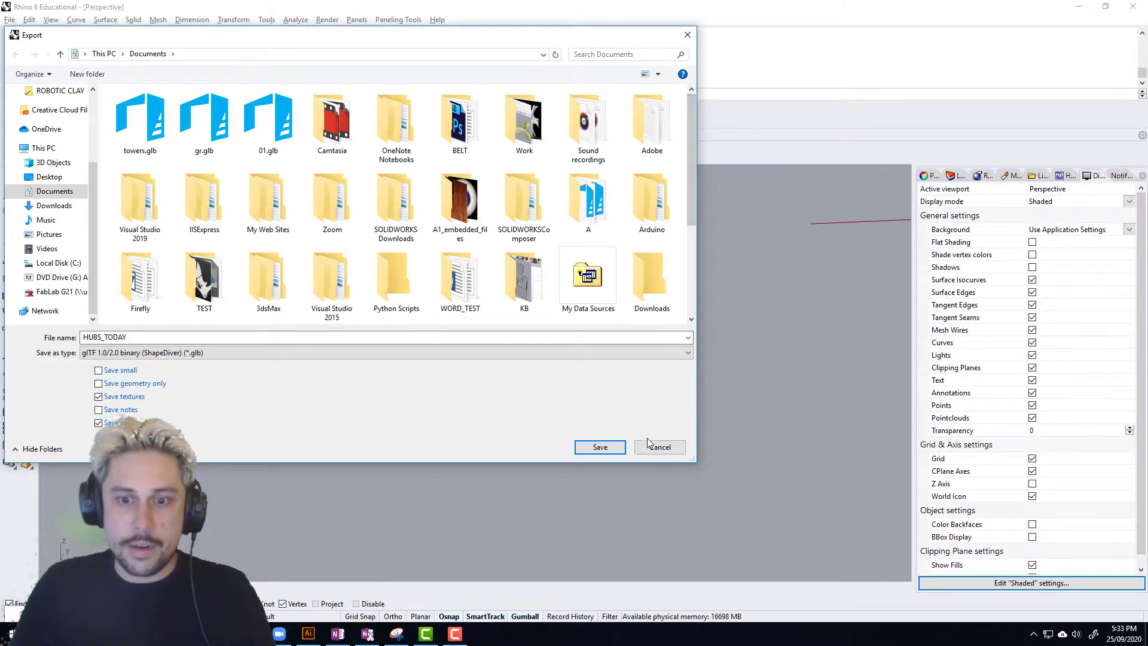
pyautogui.click(599, 446)
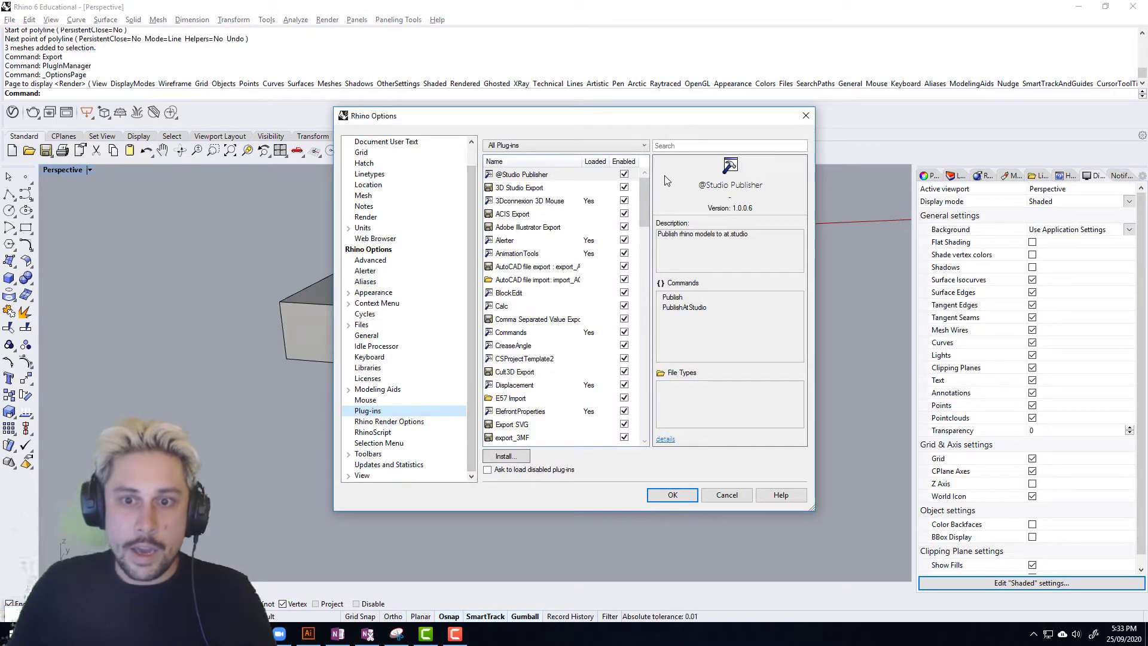
# Step: Check the ShapeDiverGltfBatchConverter and ShapeDiverGltfExporter entries in the plug-ins list
pyautogui.scroll(-3)
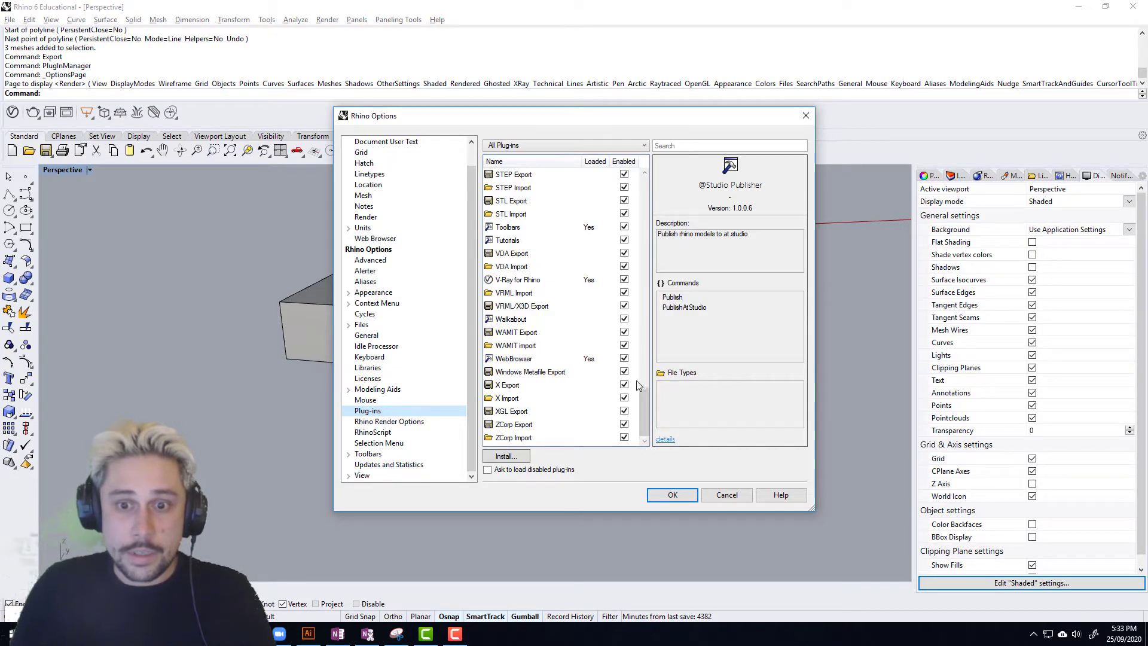
pyautogui.scroll(3)
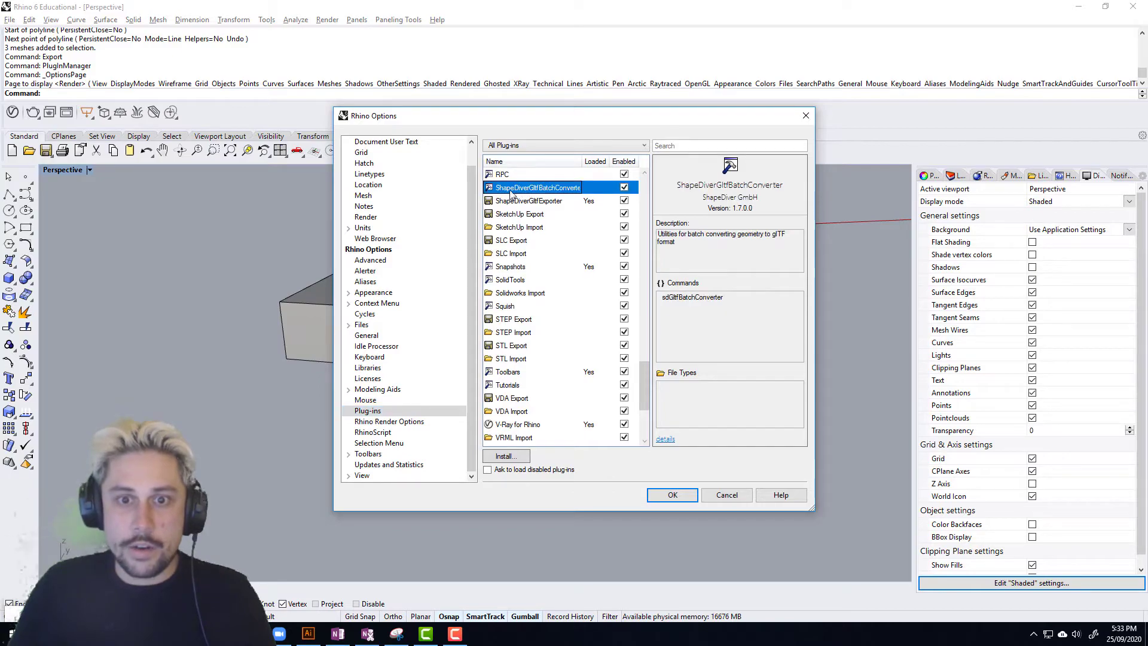
pyautogui.click(528, 201)
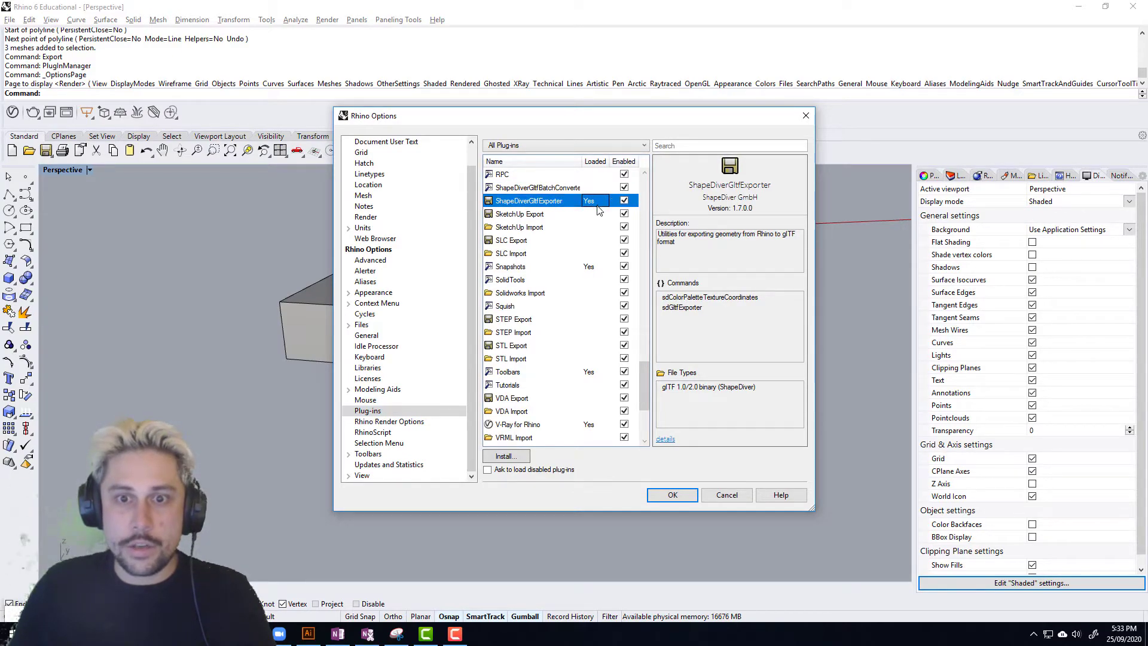
pyautogui.click(670, 494)
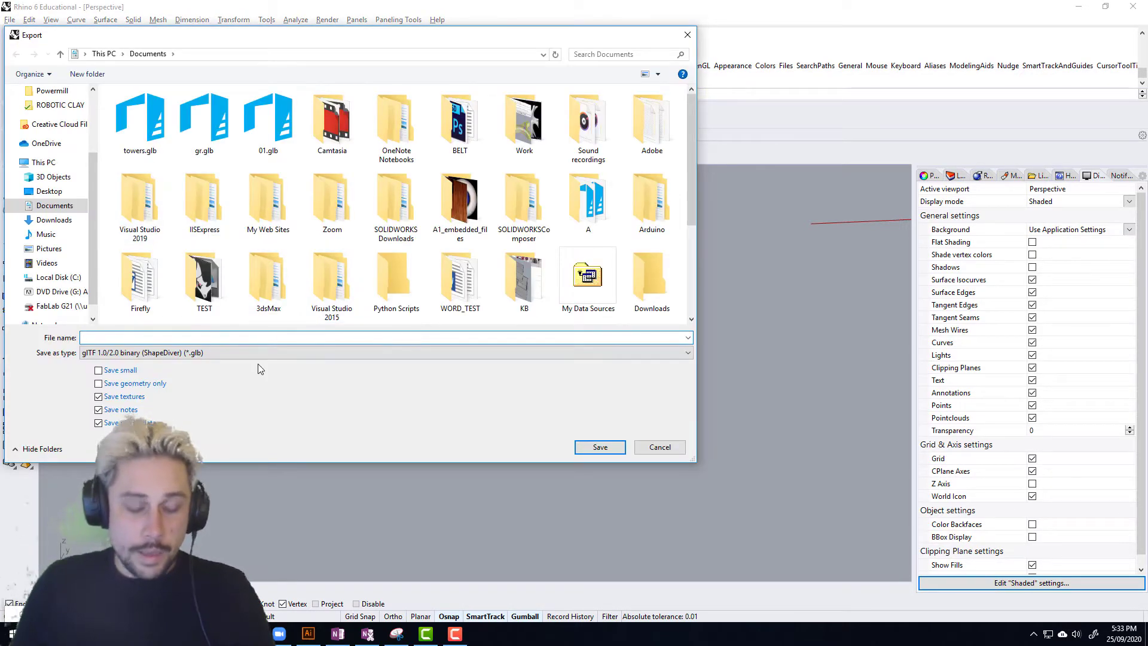
# Step: Save the ShapeDiver glTF binary export as HUBS_TODAY in Documents
pyautogui.write('HUBS_TODAY')
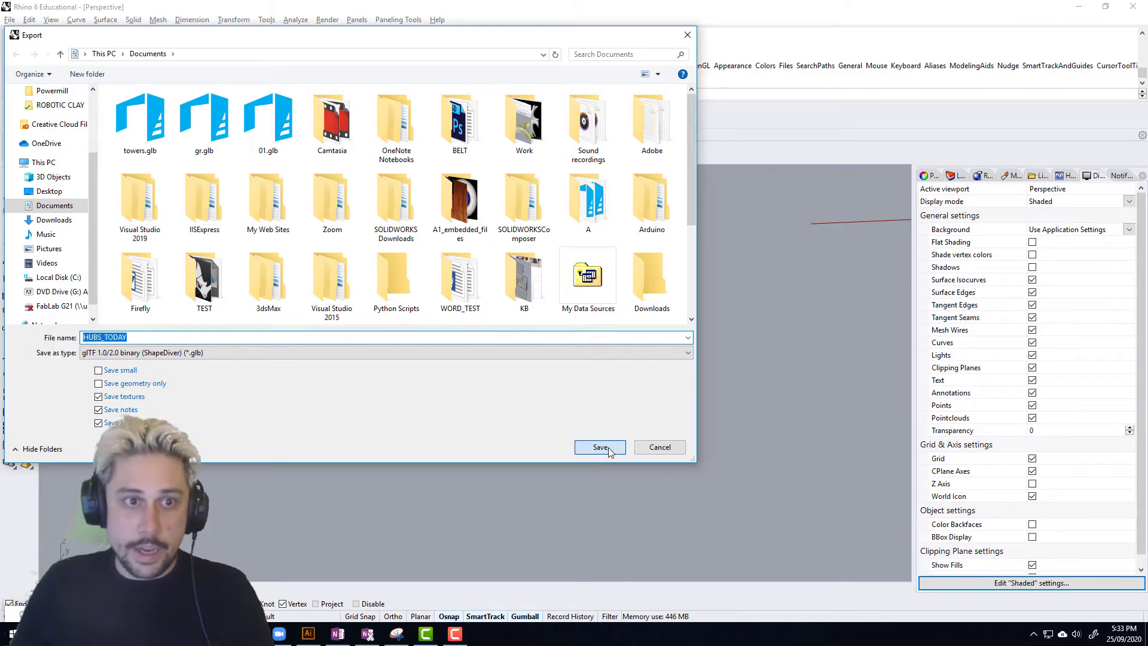
pyautogui.click(598, 447)
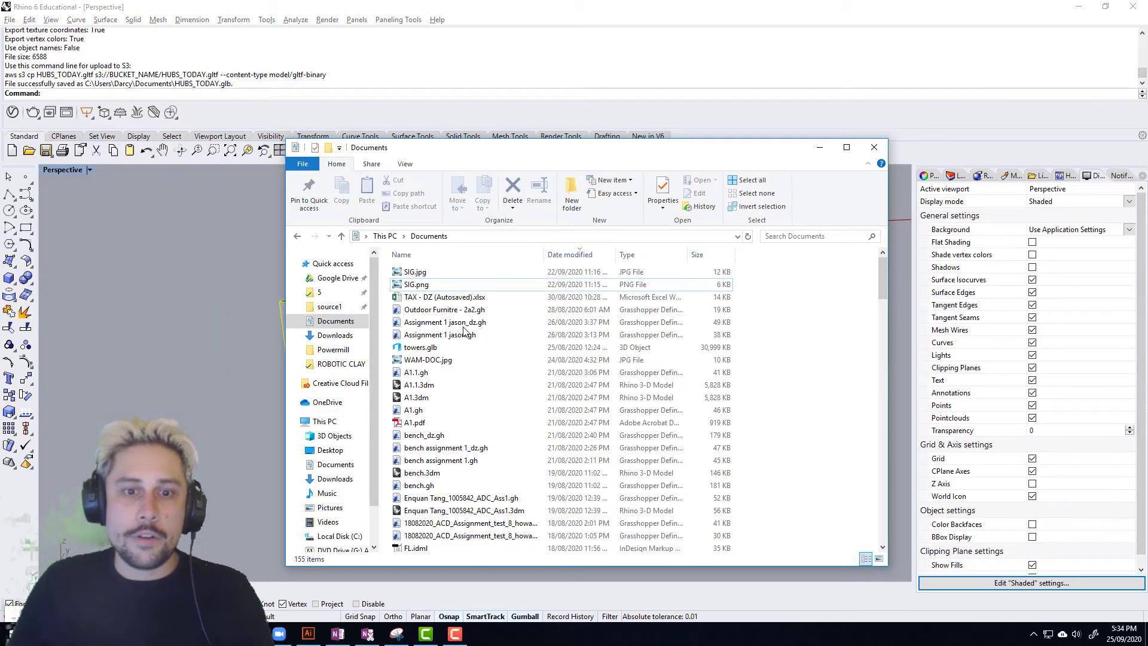
# Step: Rename HUBS_TODAY.gltf to HUBS_TODAY.glb in Documents and switch to the Spoke tab
pyautogui.click(445, 322)
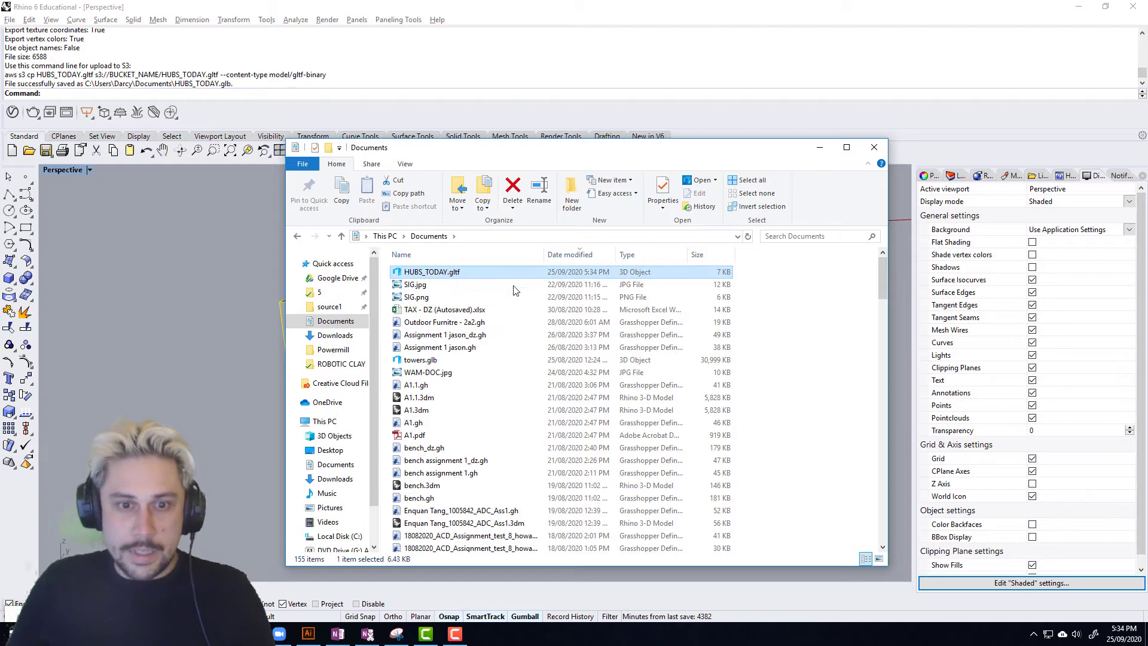
pyautogui.moveTo(454, 282)
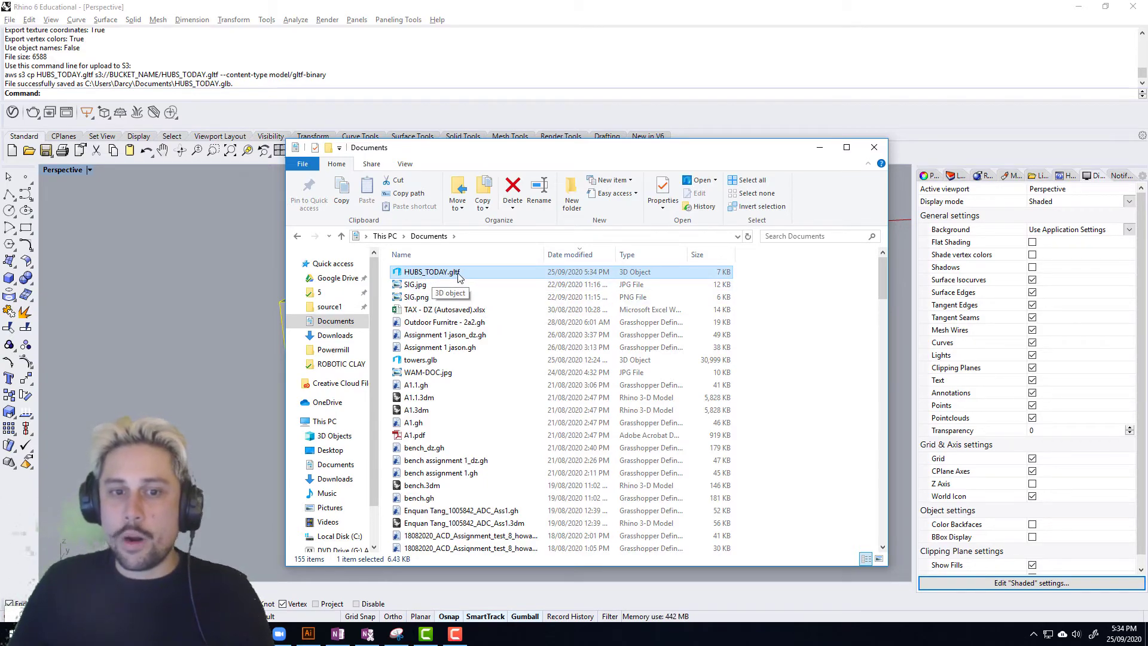
pyautogui.rightClick(431, 272)
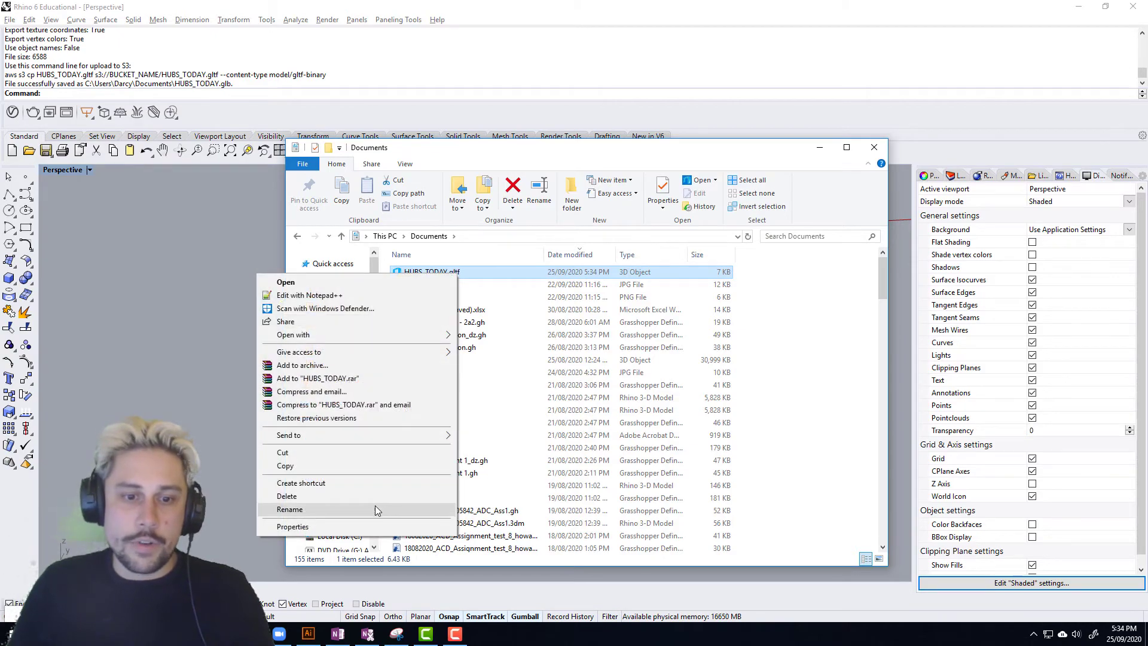
pyautogui.click(290, 509)
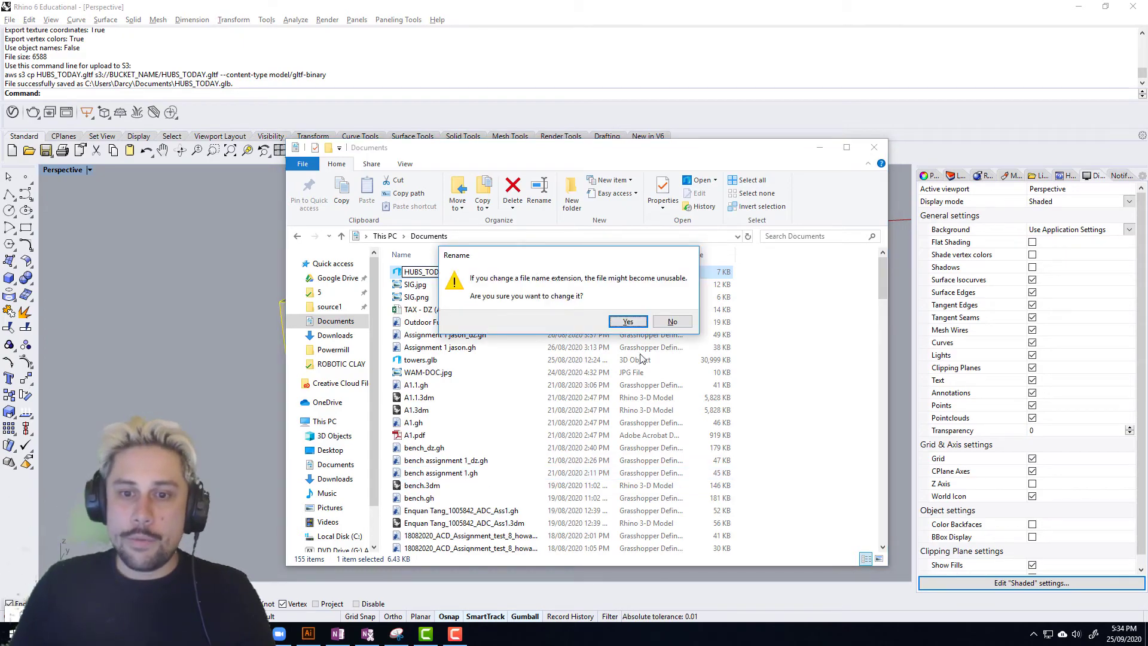
pyautogui.click(626, 321)
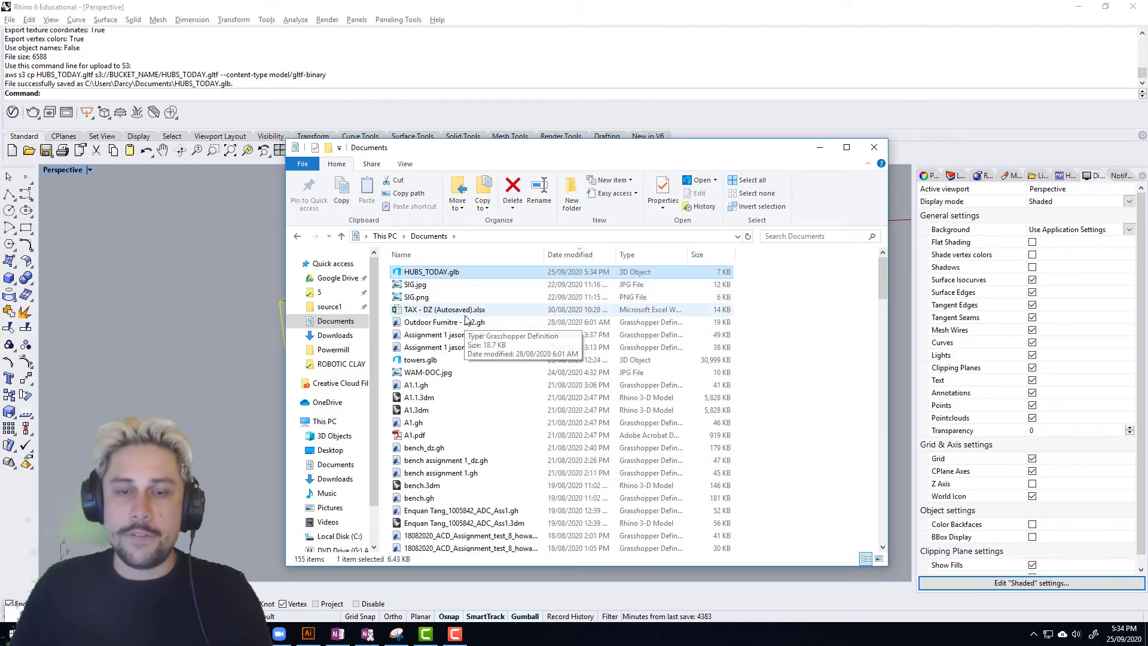
pyautogui.press('alt+tab')
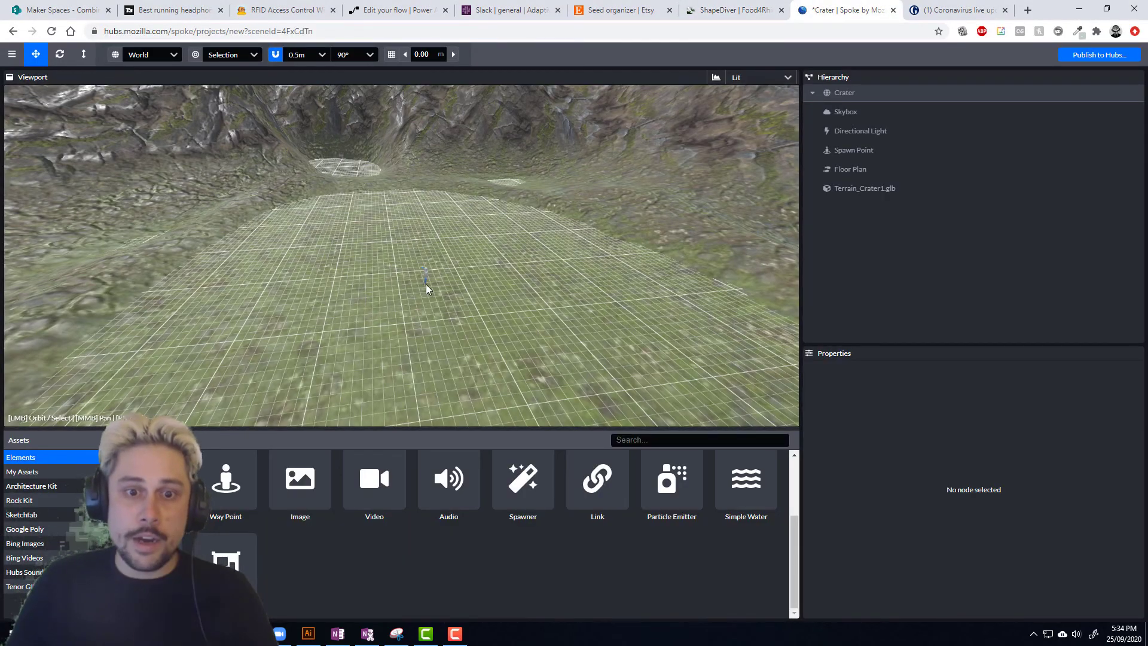
pyautogui.moveTo(399, 338)
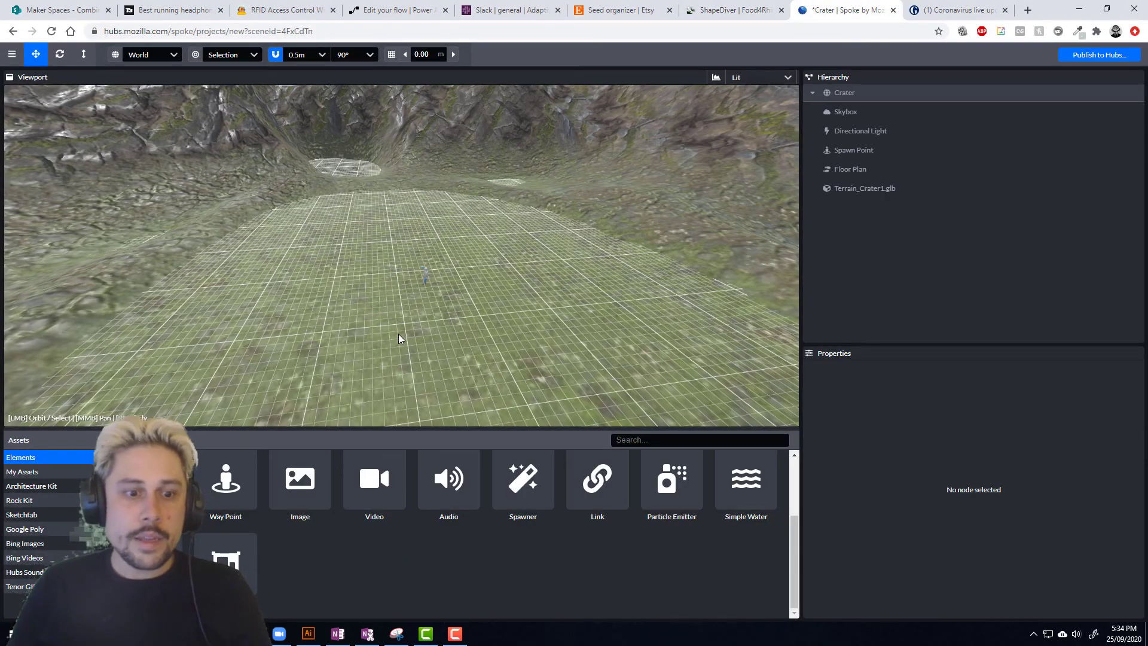